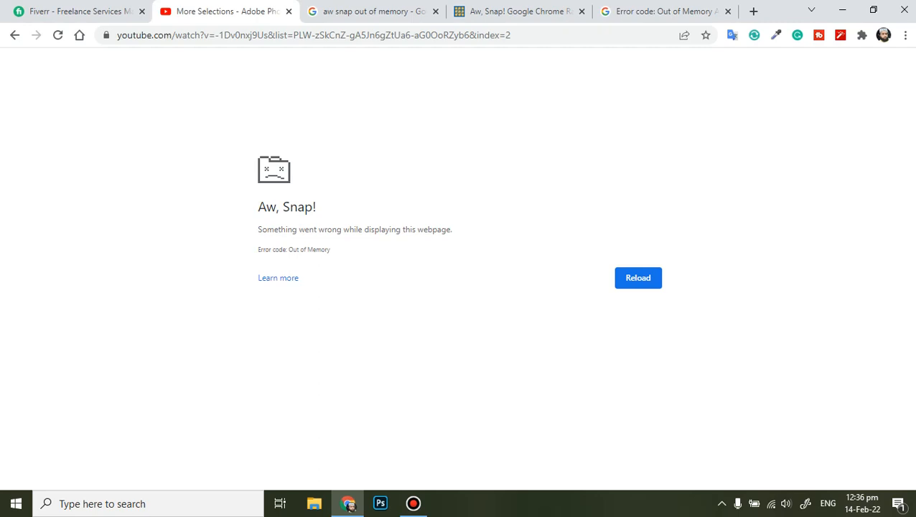
# - Reach Chrome Settings through the three-dot menu, leaving the crashed YouTube tab open
pyautogui.click(905, 35)
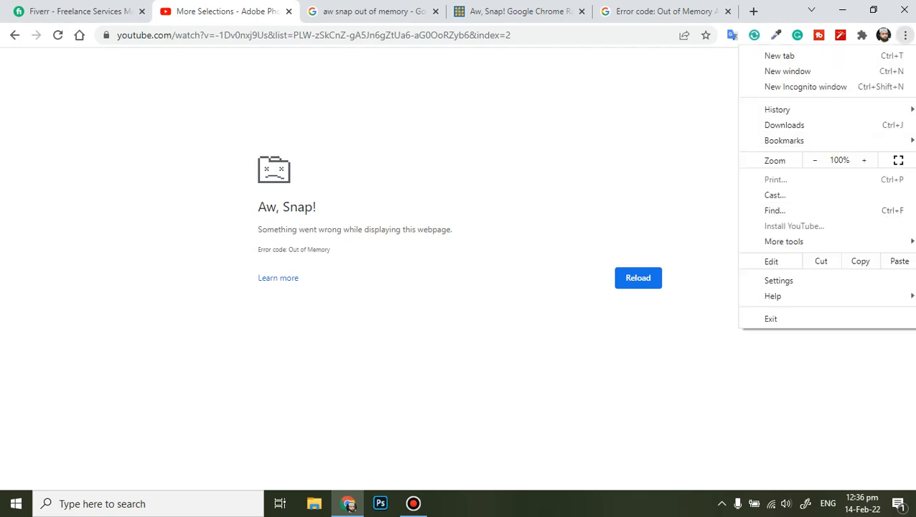
pyautogui.click(779, 280)
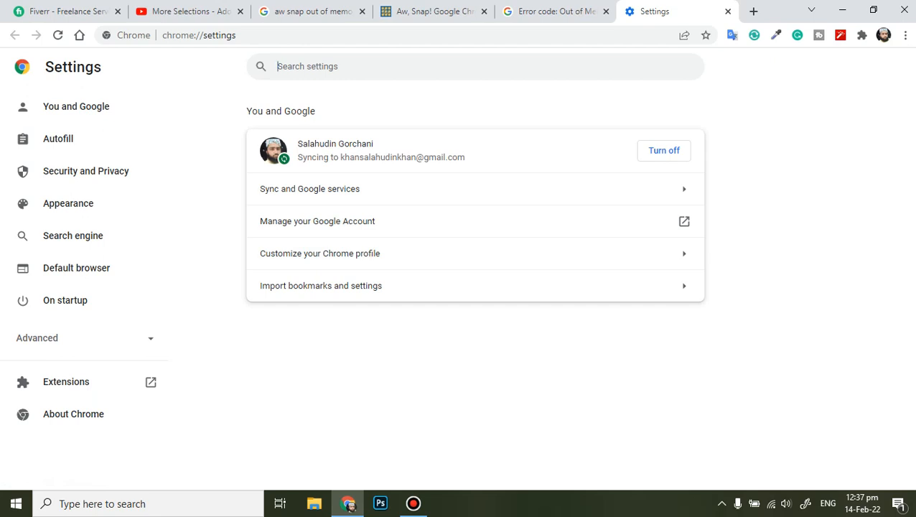
# - Search the settings for 'clear' so the Clear browsing data option is listed
pyautogui.write('C')
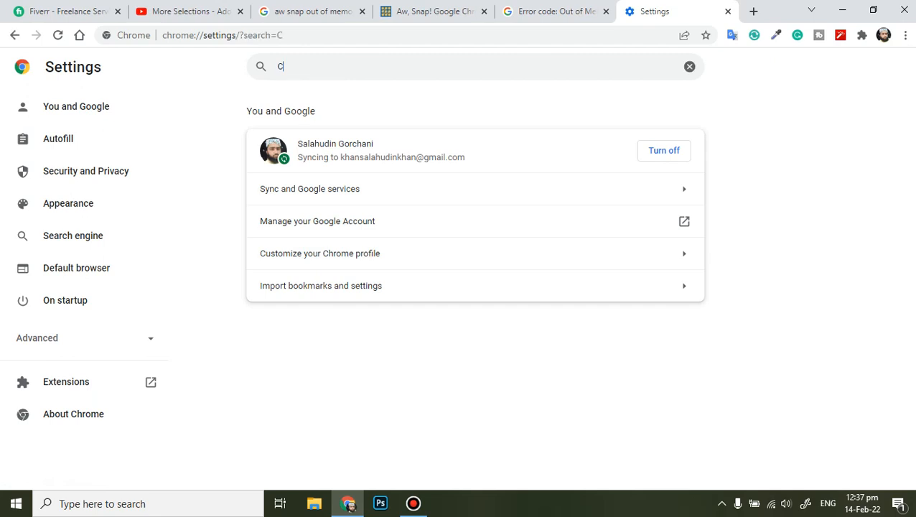
pyautogui.write('LEAR DA')
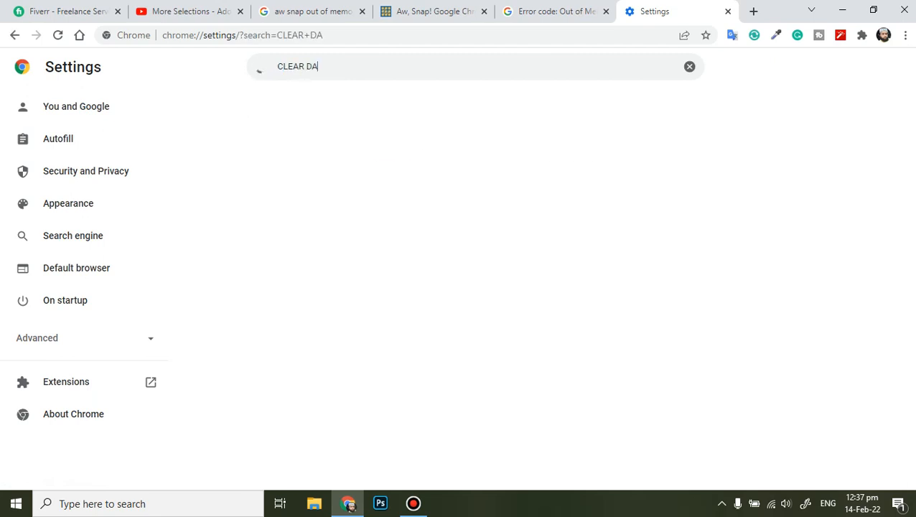
pyautogui.press('Backspace')
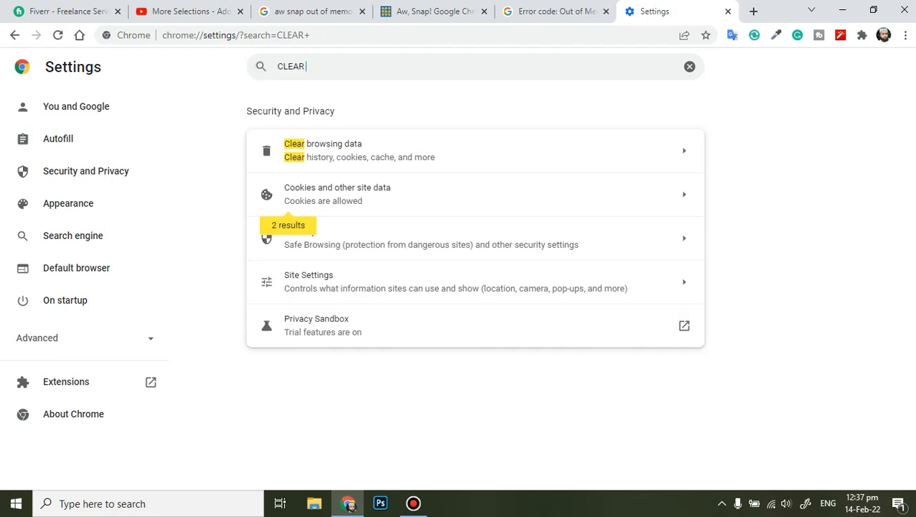
# - Clear all-time browsing history, cookies and cached images and files
pyautogui.click(474, 150)
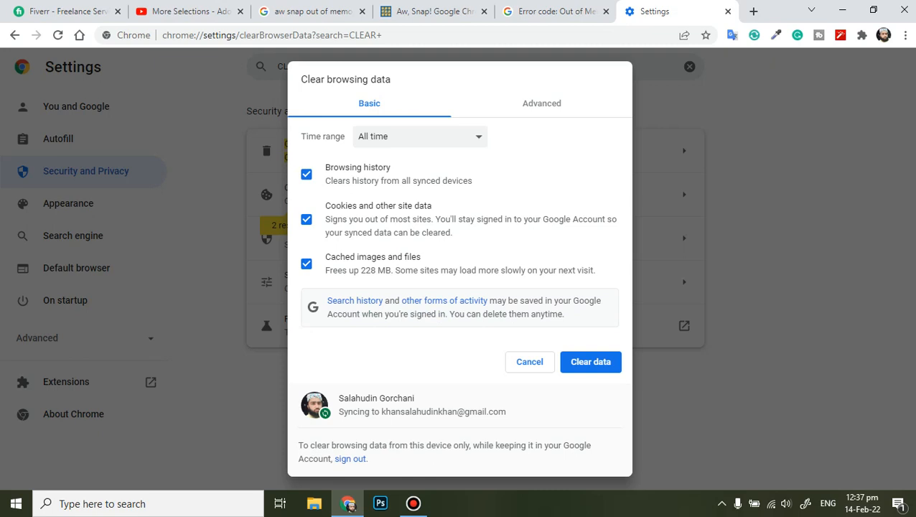
pyautogui.moveTo(591, 361)
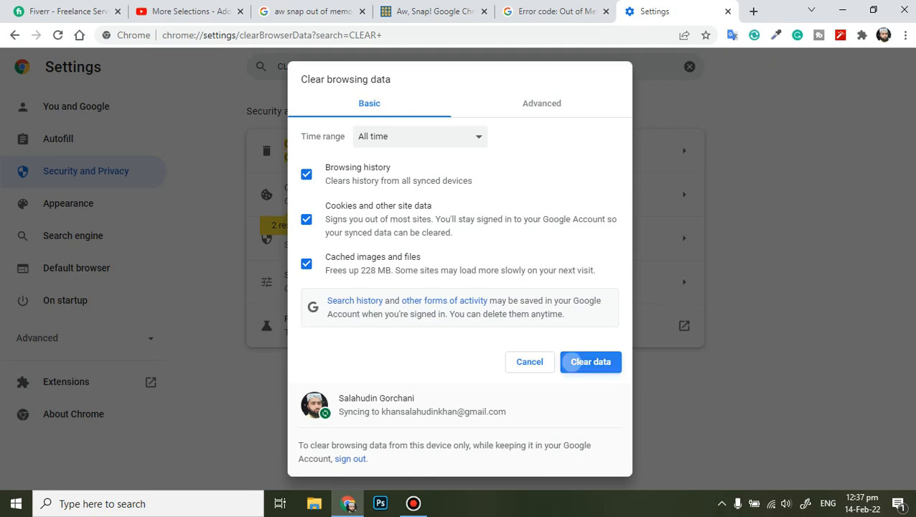
pyautogui.click(590, 361)
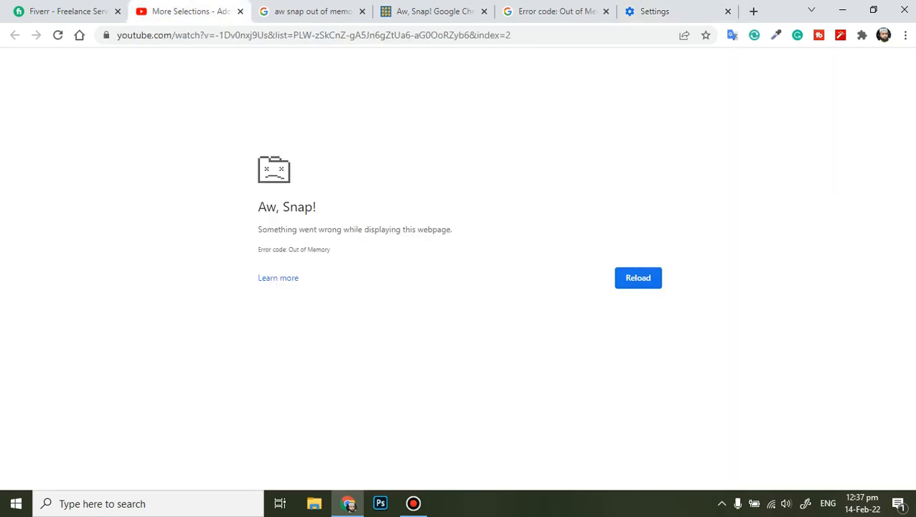
# - Return to the Settings tab and look down the page while clearing runs
pyautogui.click(553, 11)
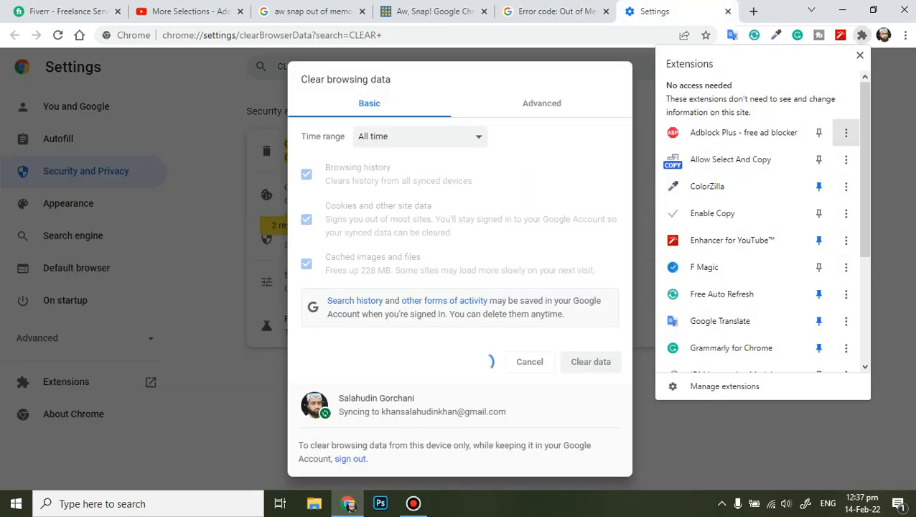
pyautogui.scroll(-3)
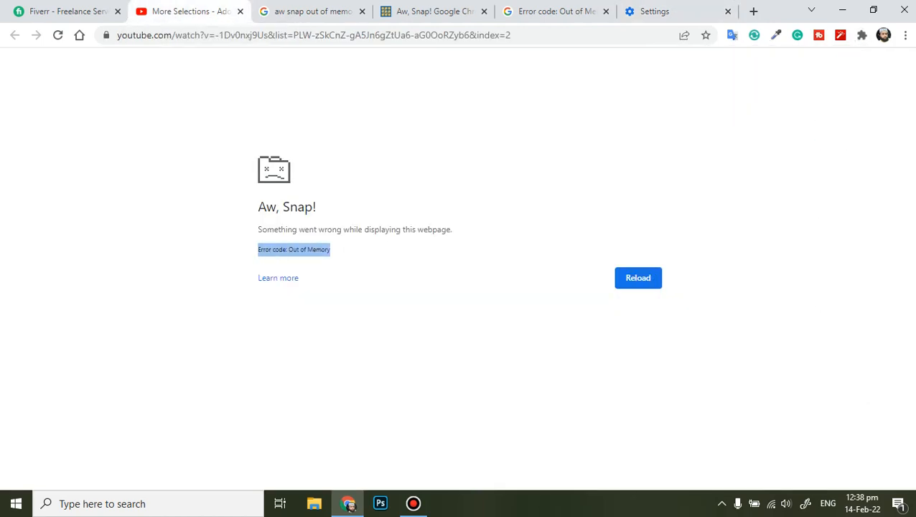
pyautogui.click(655, 11)
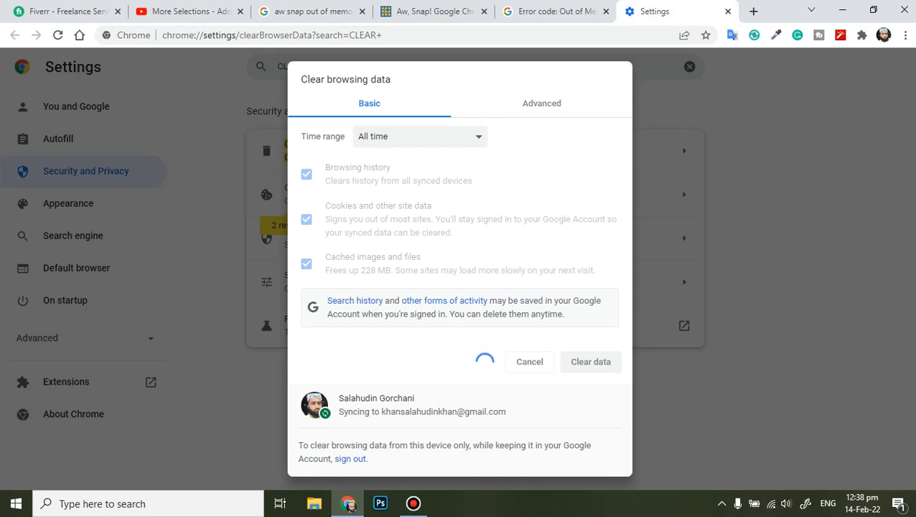
# - Scroll through the installed extensions list from the puzzle-piece menu
pyautogui.click(862, 34)
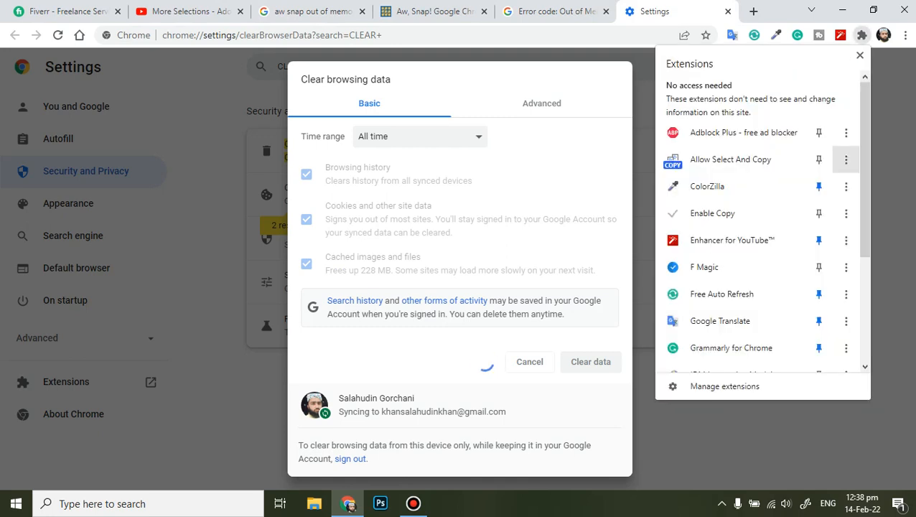
pyautogui.scroll(-3)
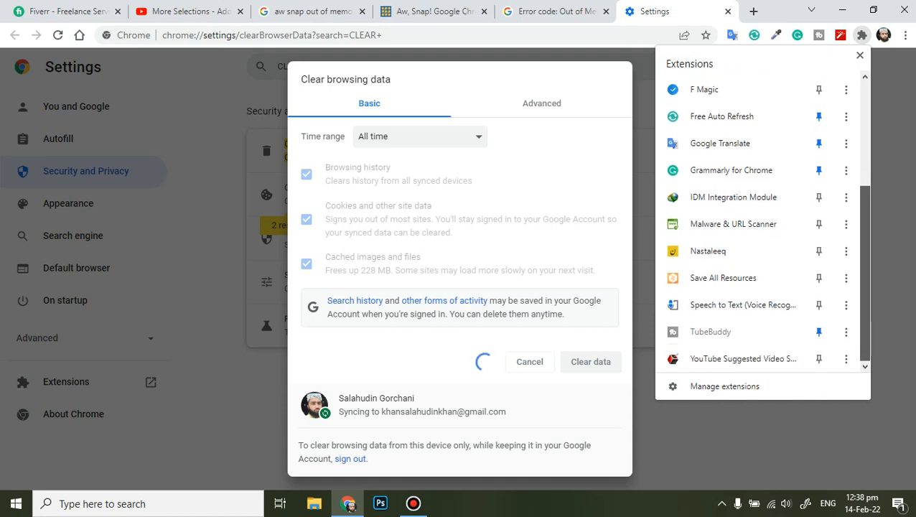
pyautogui.scroll(3)
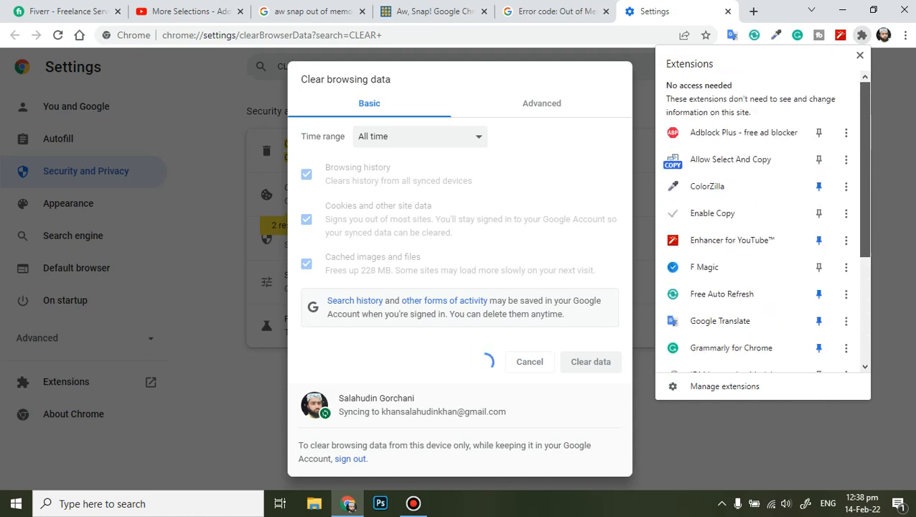
pyautogui.scroll(-3)
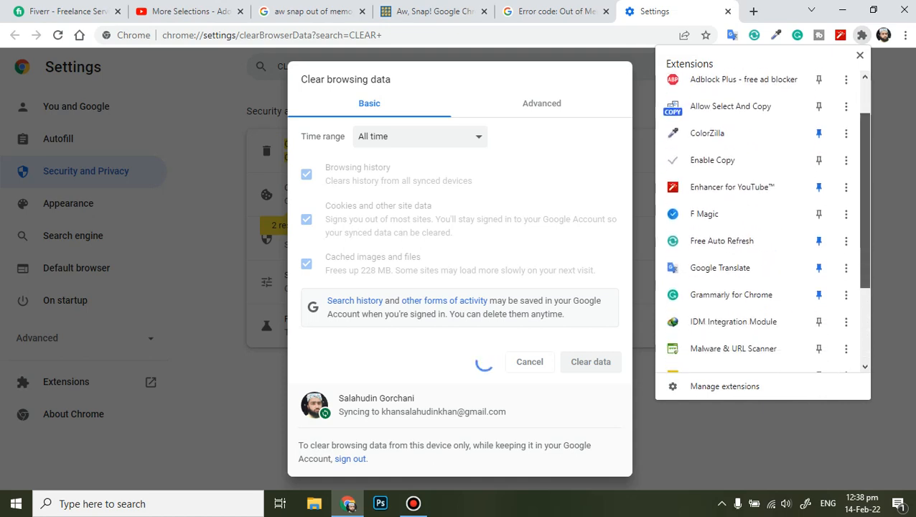
pyautogui.scroll(-3)
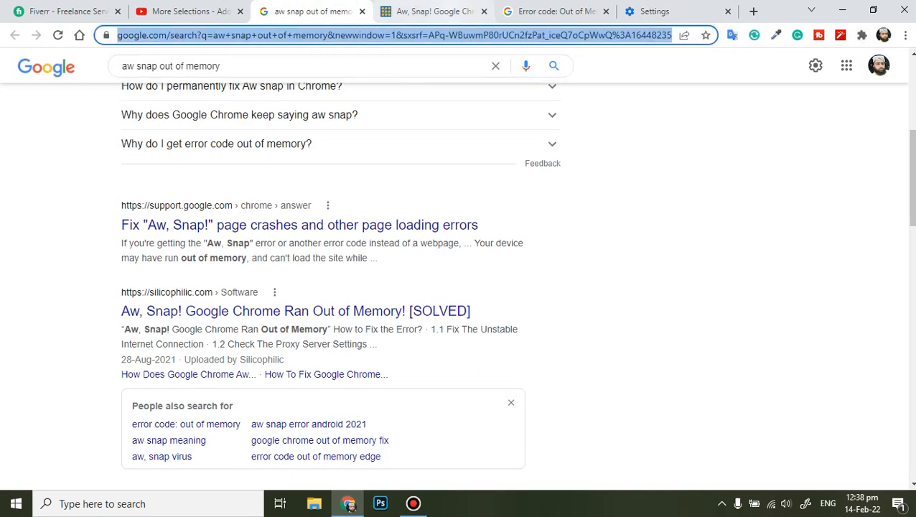
# - Check the YouTube tab, wait for clearing to finish and acknowledge the 'data was cleared' notice
pyautogui.click(431, 11)
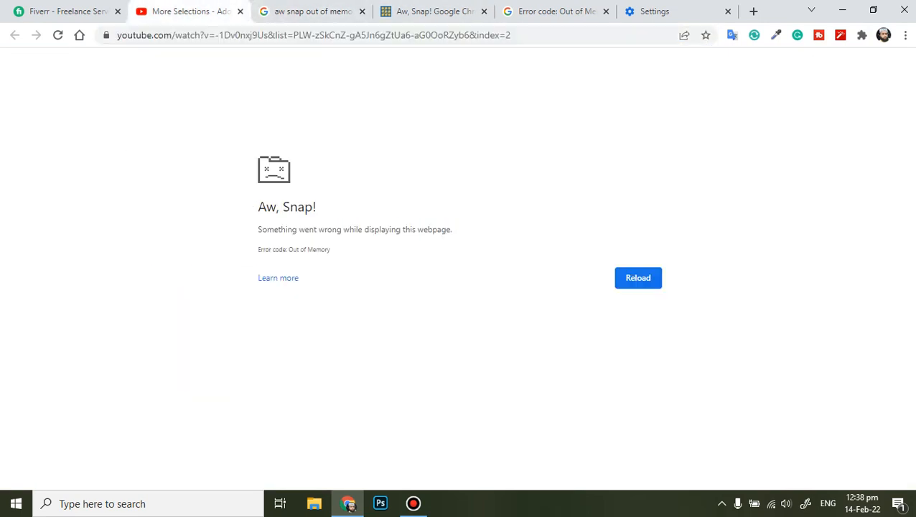
pyautogui.click(553, 11)
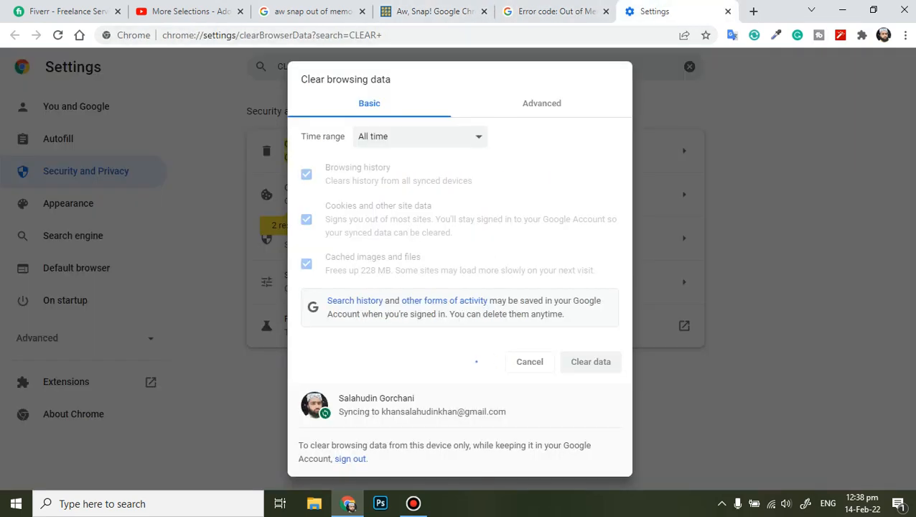
pyautogui.click(591, 361)
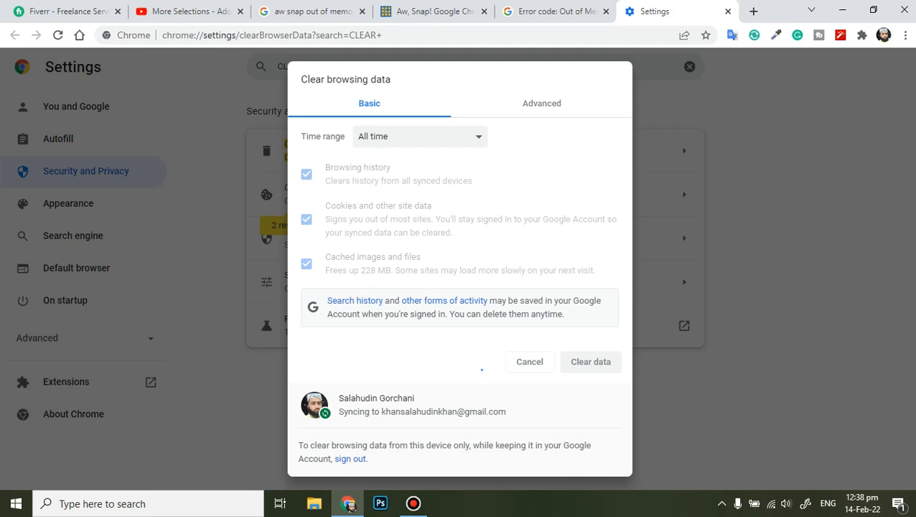
pyautogui.click(590, 361)
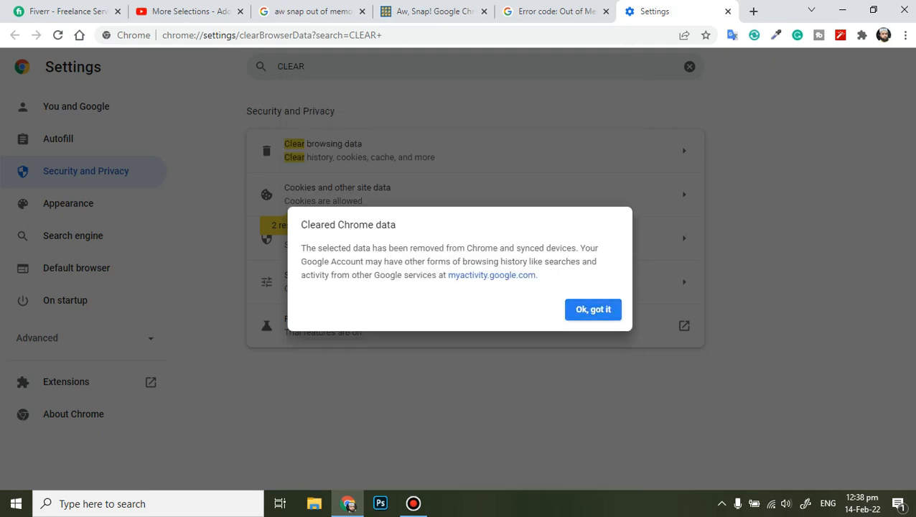
pyautogui.click(592, 309)
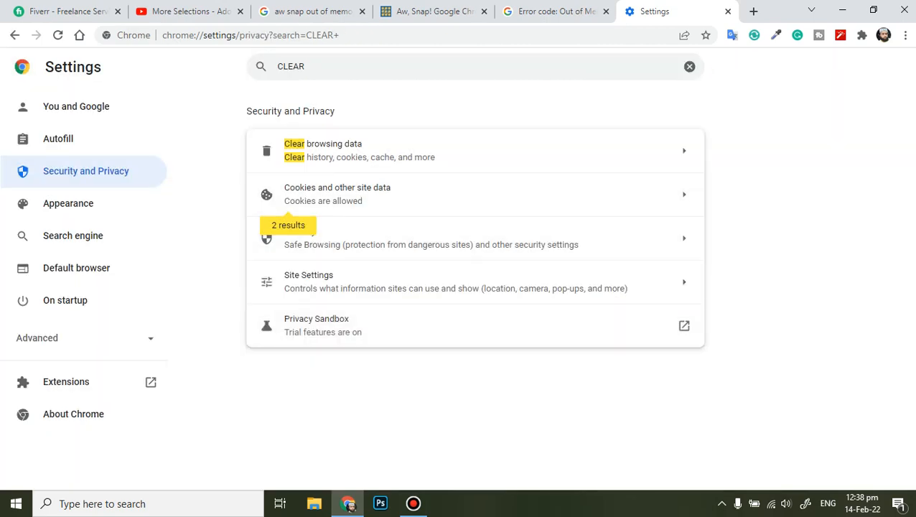